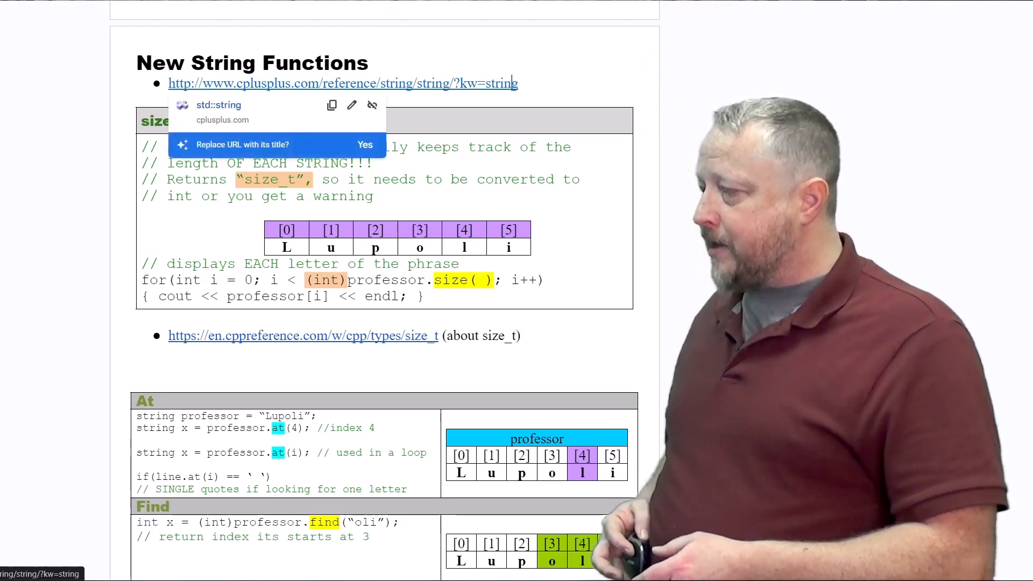
- Follow the cplusplus.com link under New String Functions to the std::string reference
left_click(343, 84)
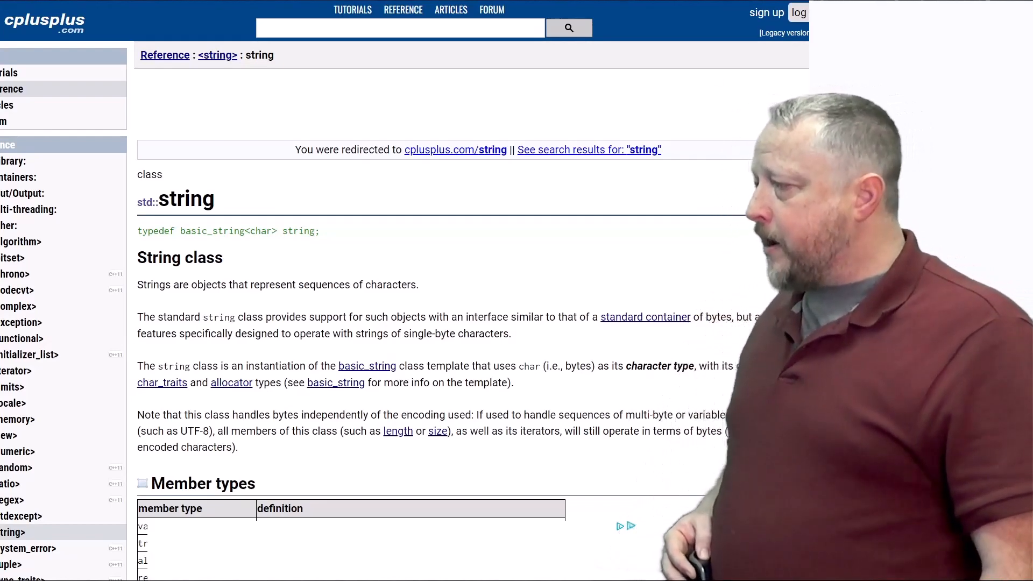
scroll("down", 3)
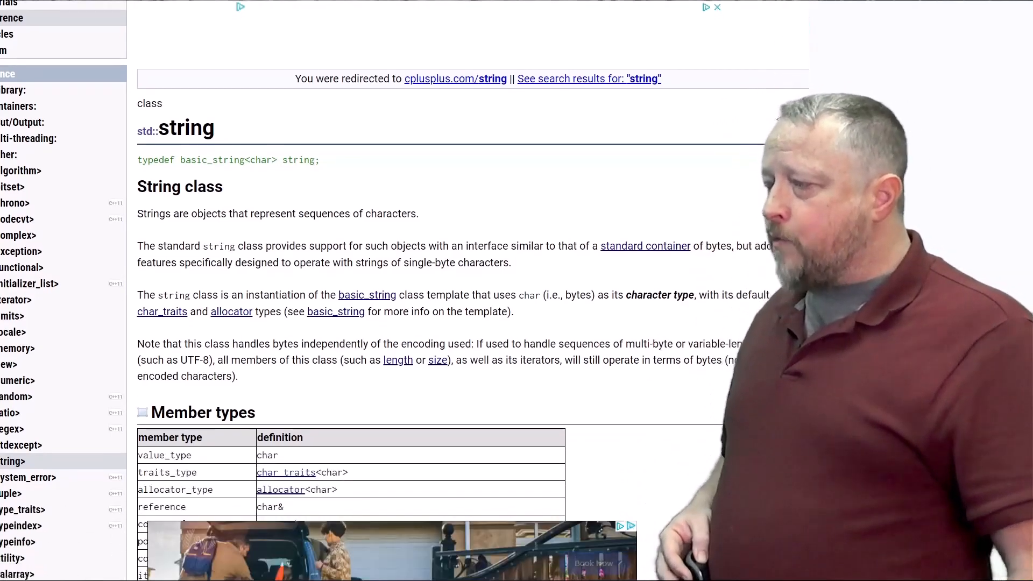
scroll("down", 3)
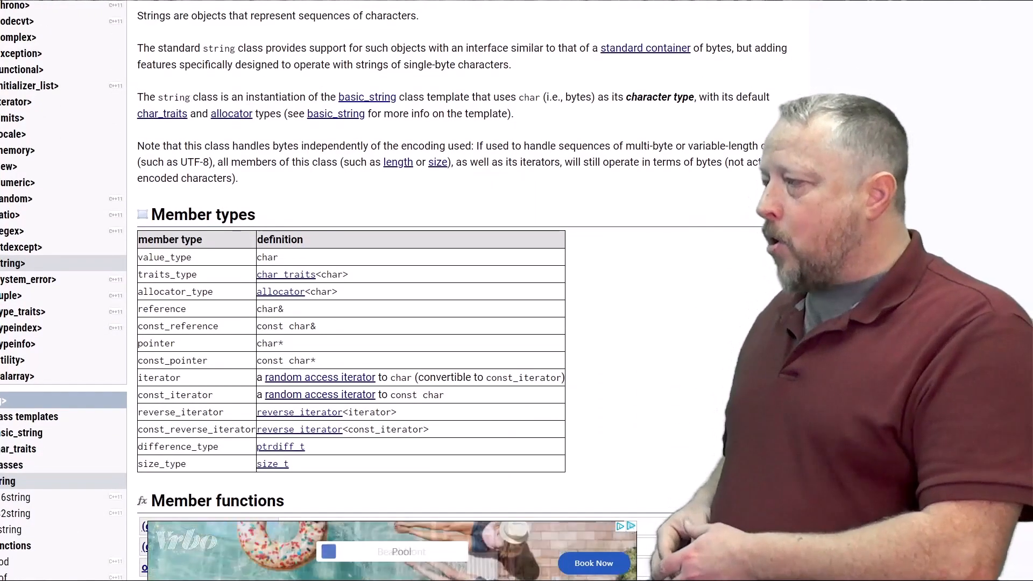
scroll("down", 3)
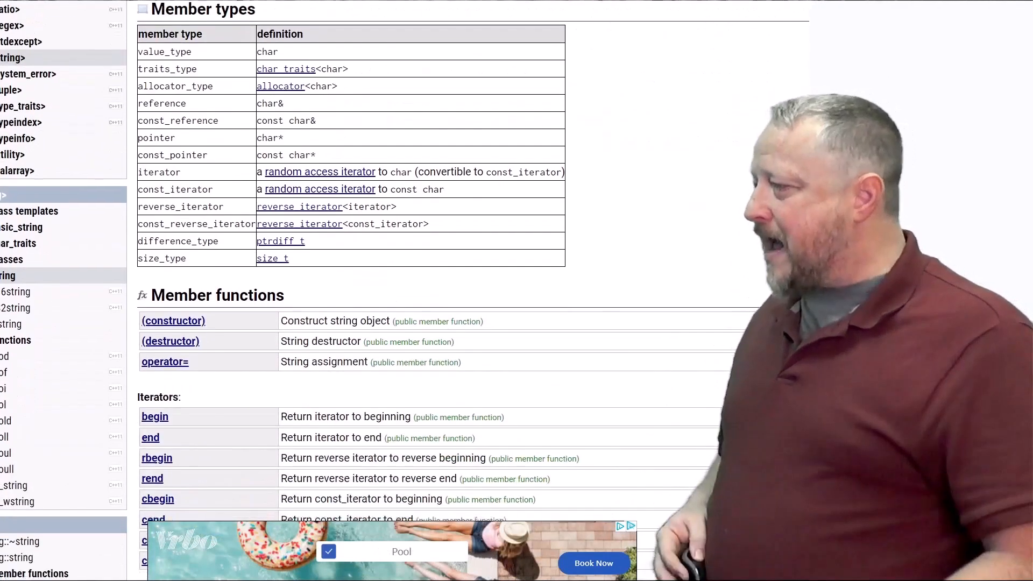
scroll("down", 3)
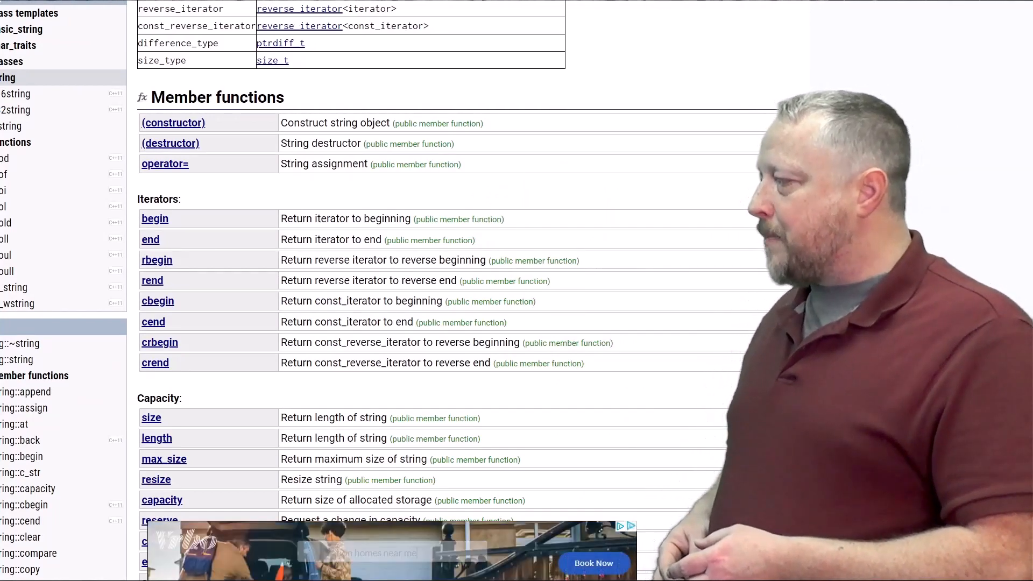
scroll("down", 3)
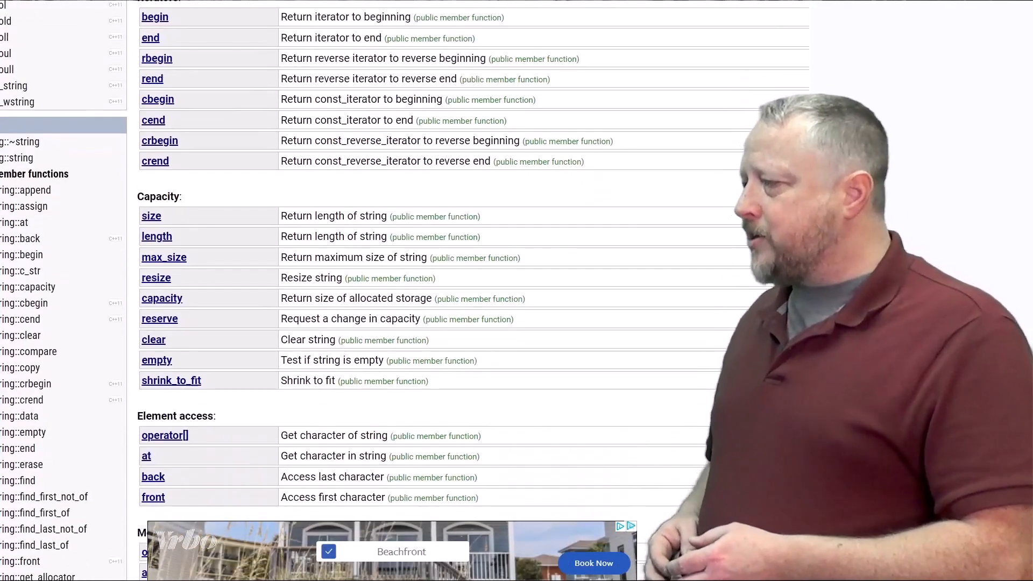
scroll("down", 3)
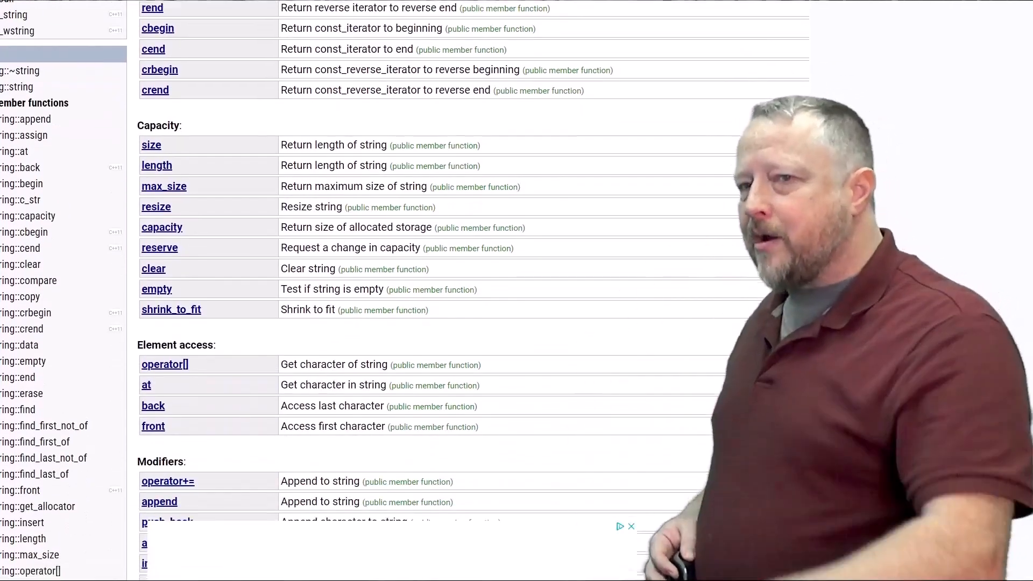
scroll("down", 3)
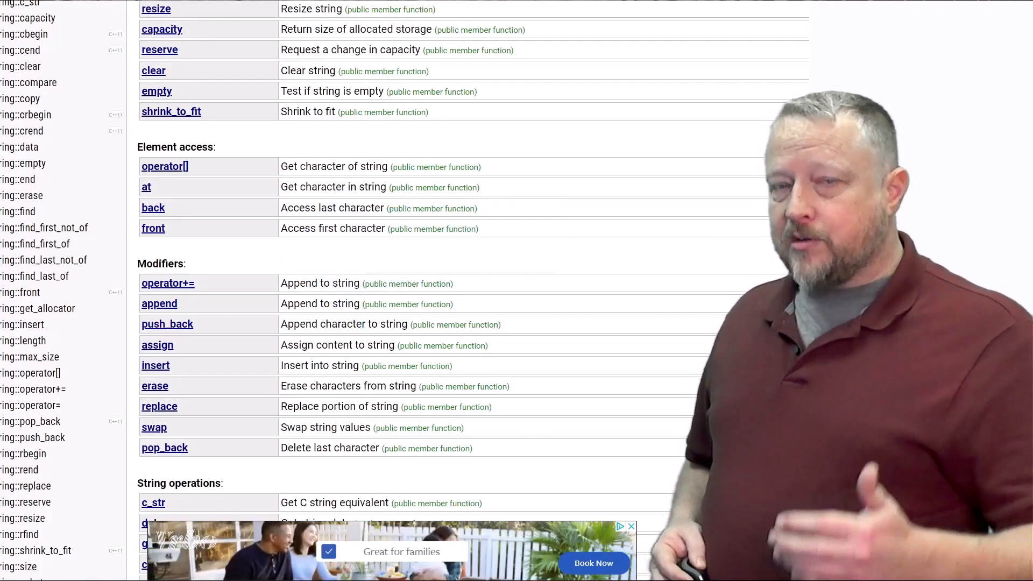
scroll("down", 3)
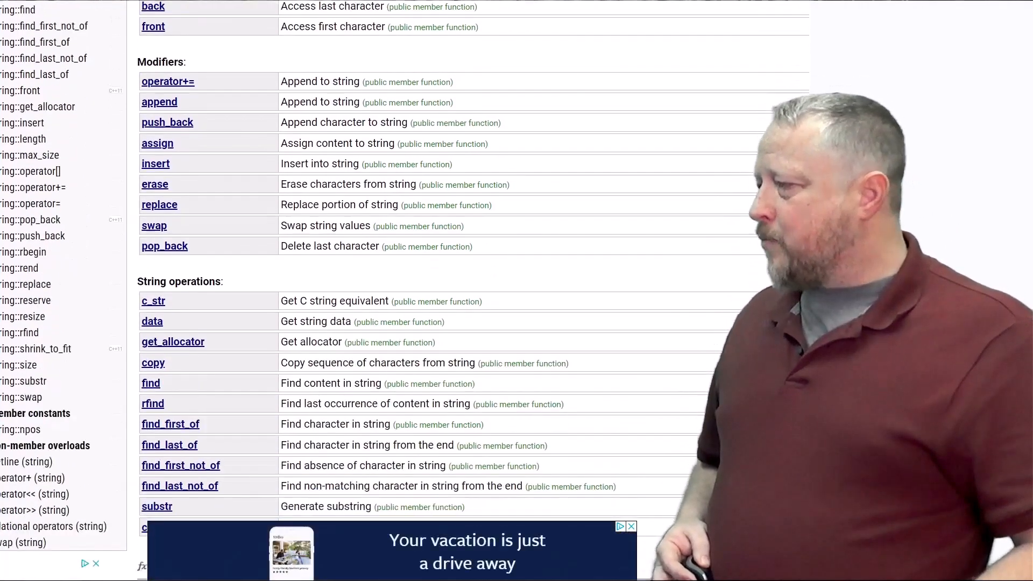
scroll("down", 3)
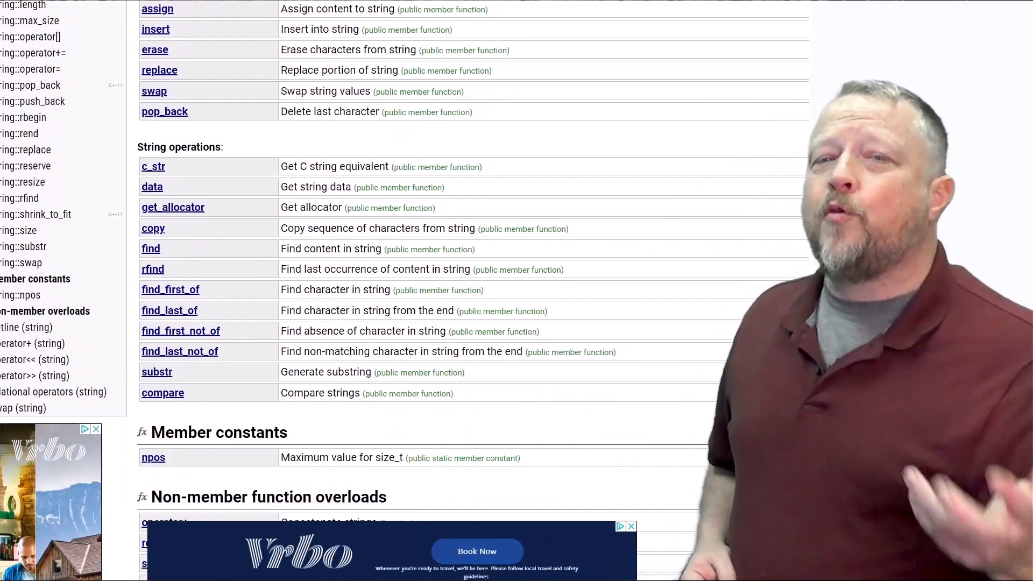
- Open the string::insert page from the Modifiers table and review its parameters and example
left_click(155, 29)
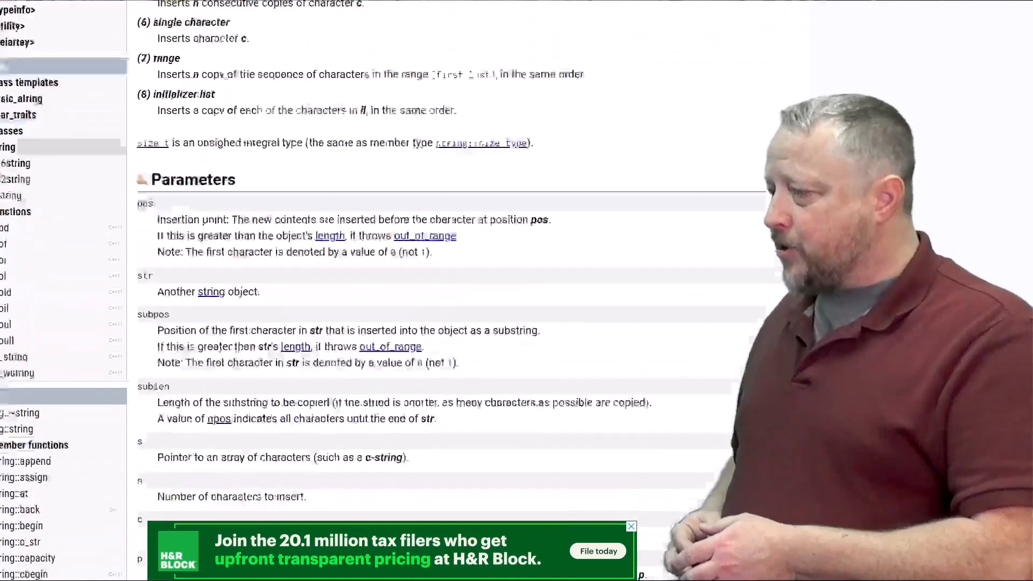
scroll("down", 3)
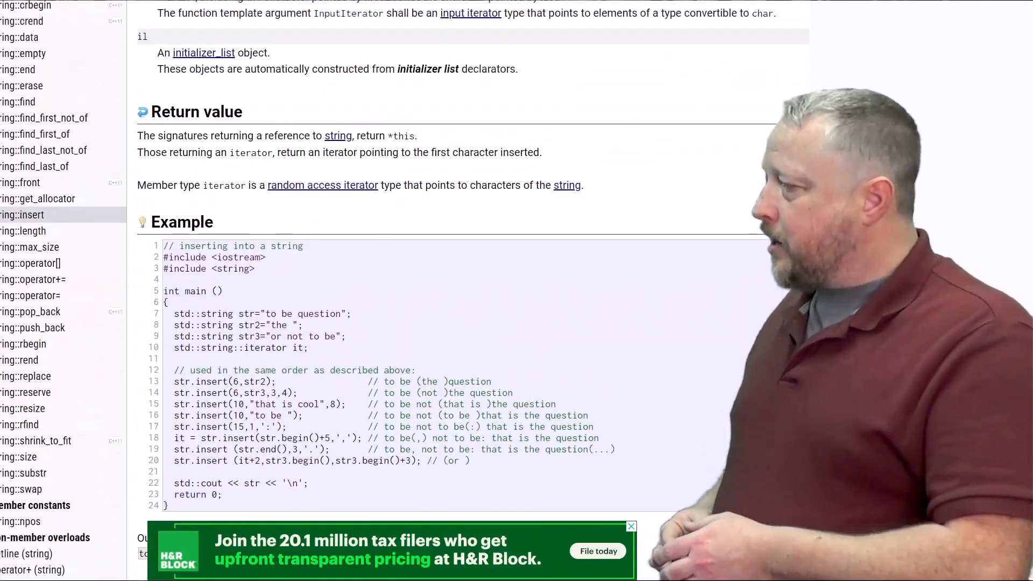
scroll("up", 3)
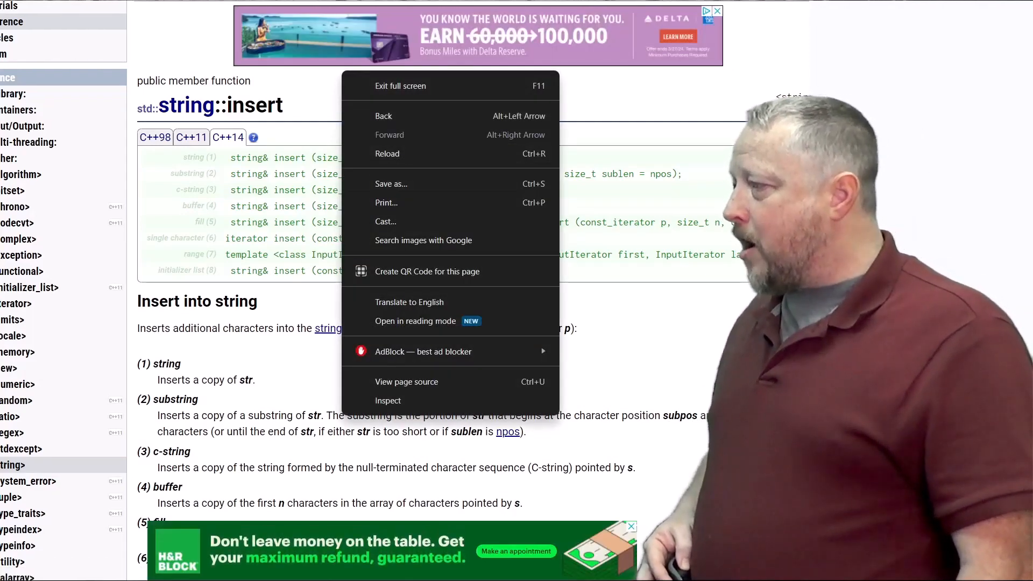
mouse_move(383, 116)
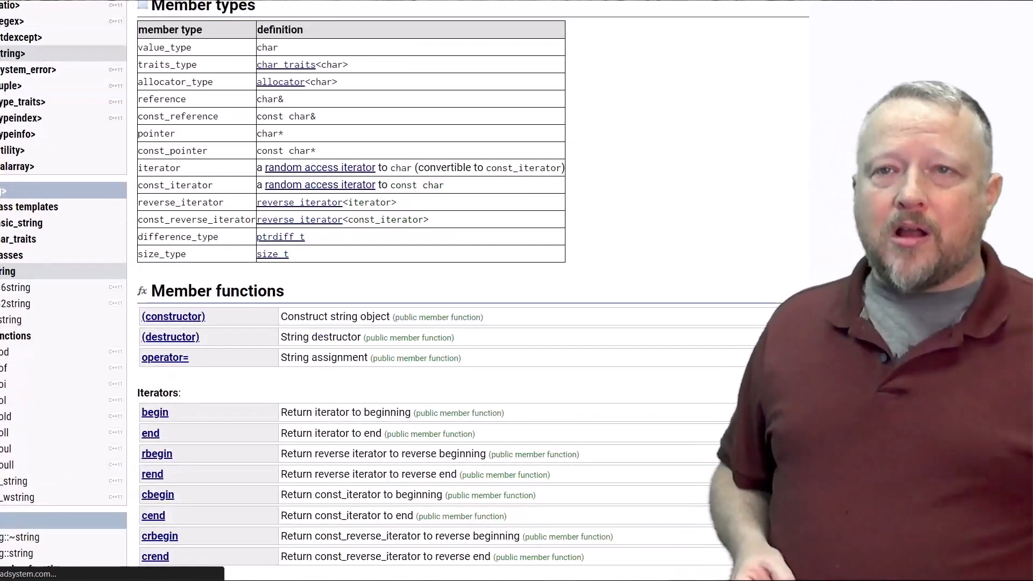
- Scroll the std::string reference down to the Element access functions
scroll("down", 3)
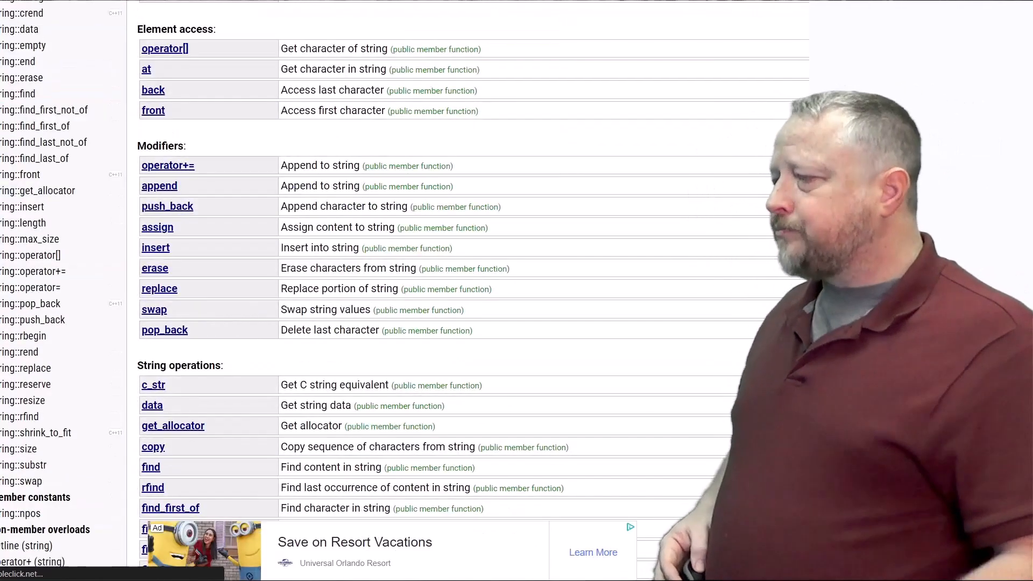
scroll("down", 3)
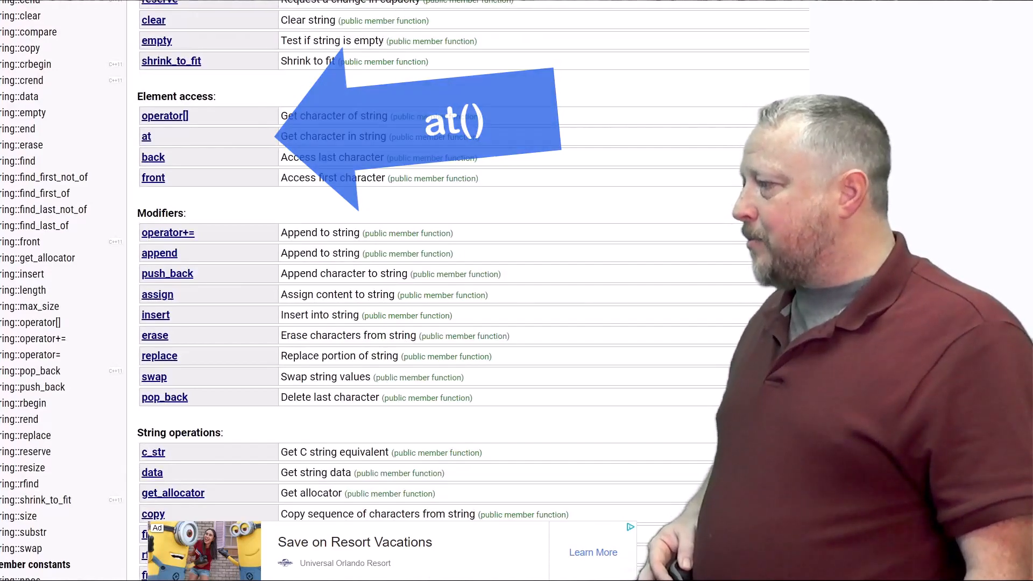
- Open the string::at page and read its Example, Complexity and Exception safety sections
left_click(146, 136)
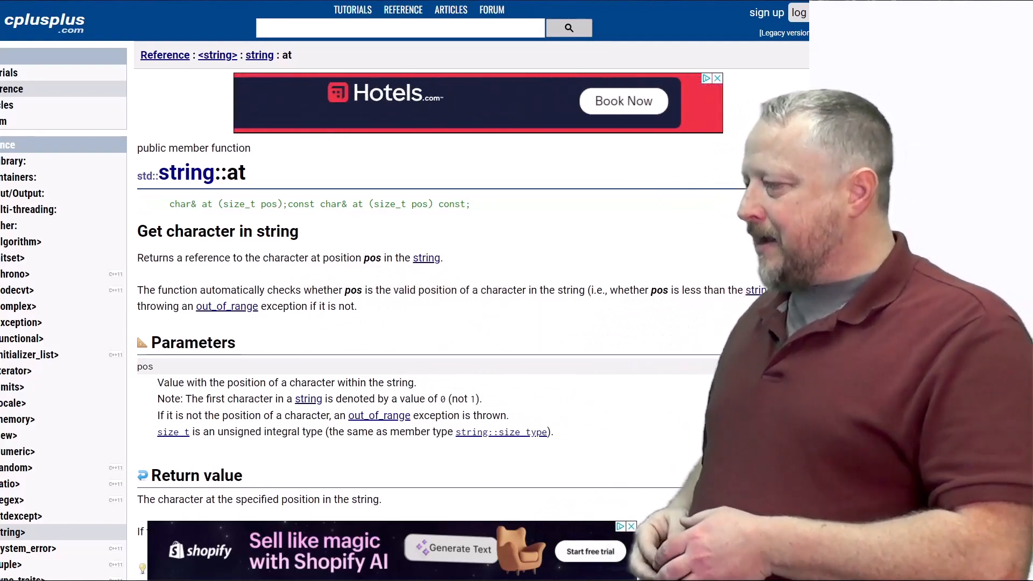
scroll("down", 3)
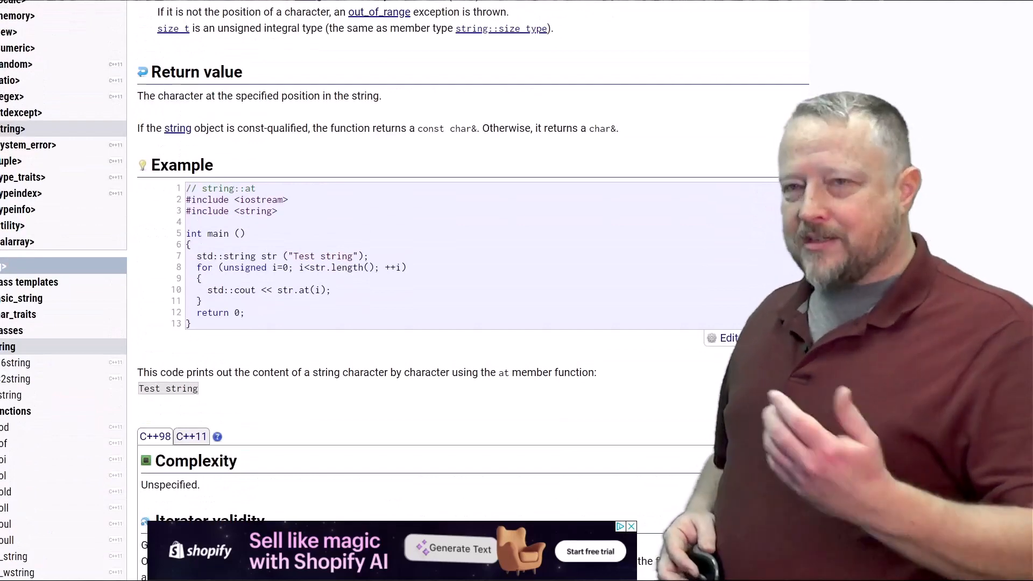
scroll("down", 3)
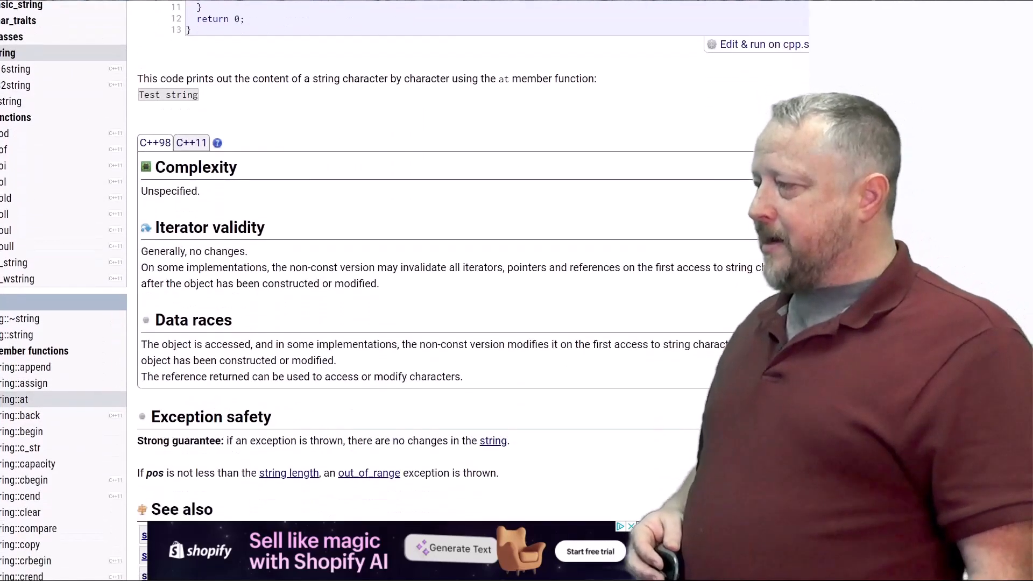
scroll("down", 3)
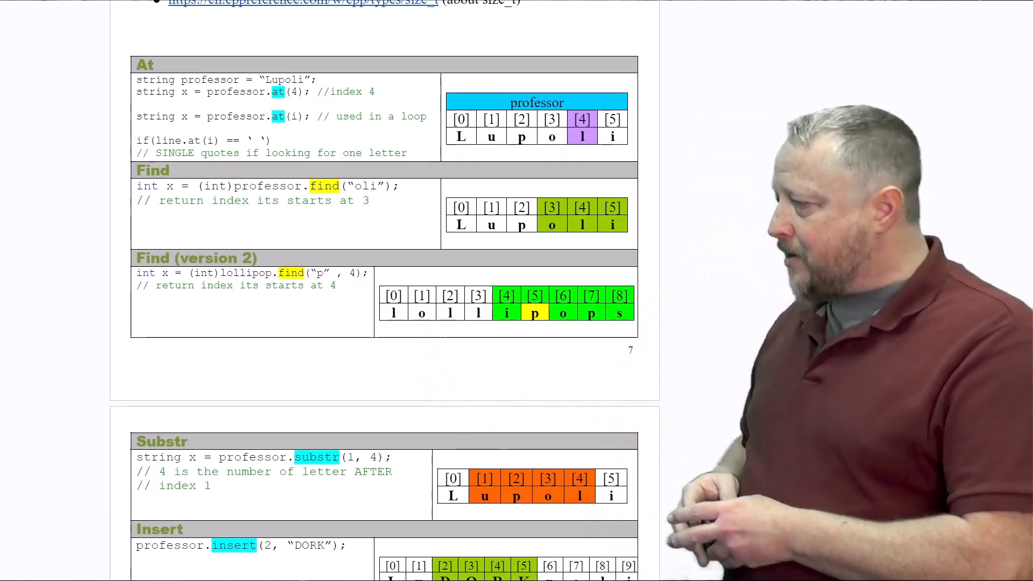
scroll("down", 3)
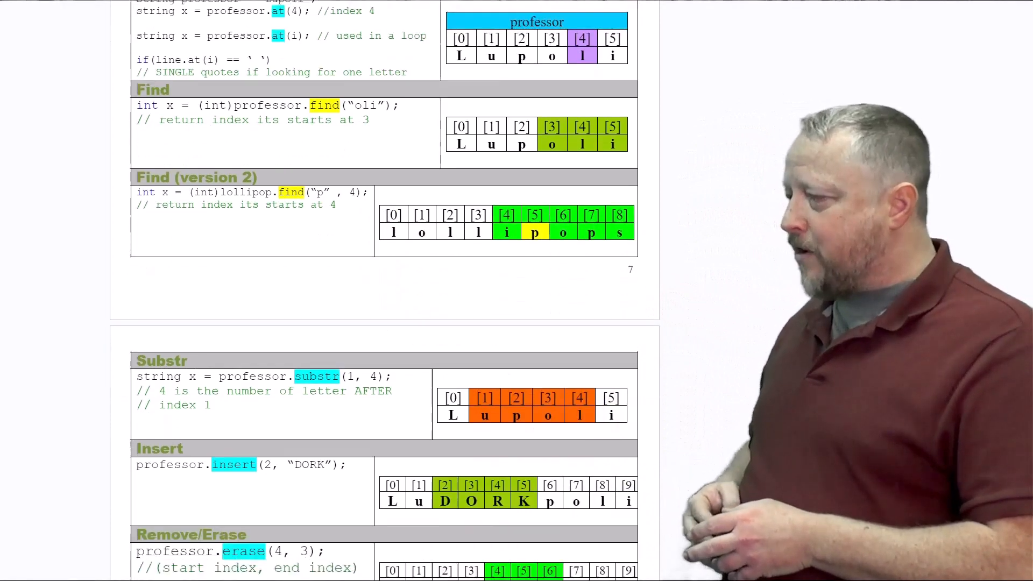
scroll("down", 3)
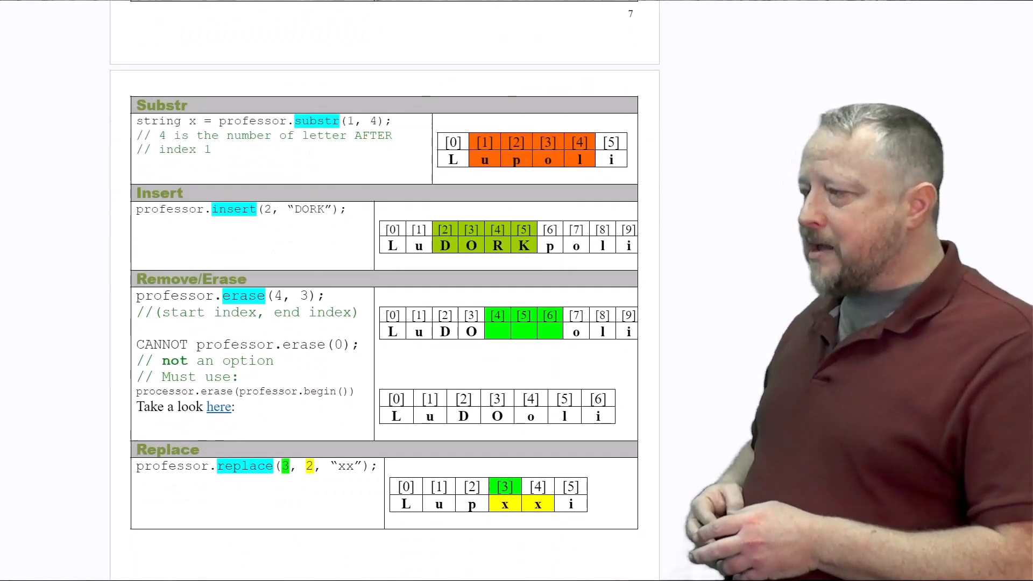